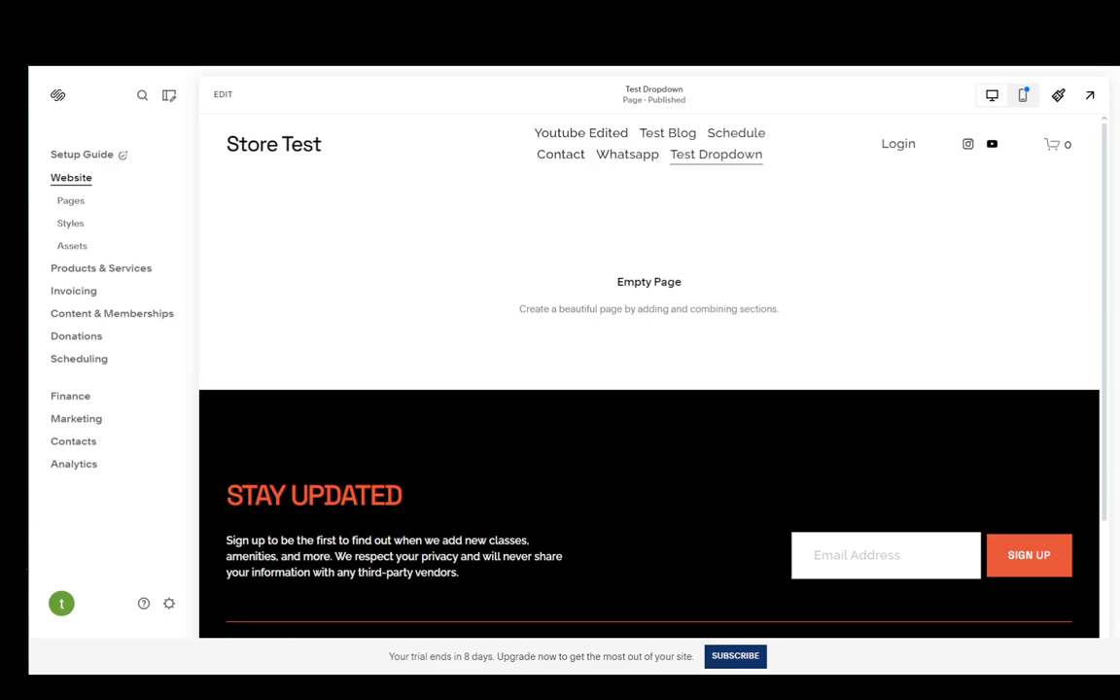
{"action": "mouse_move", "coordinate": [518, 263]}
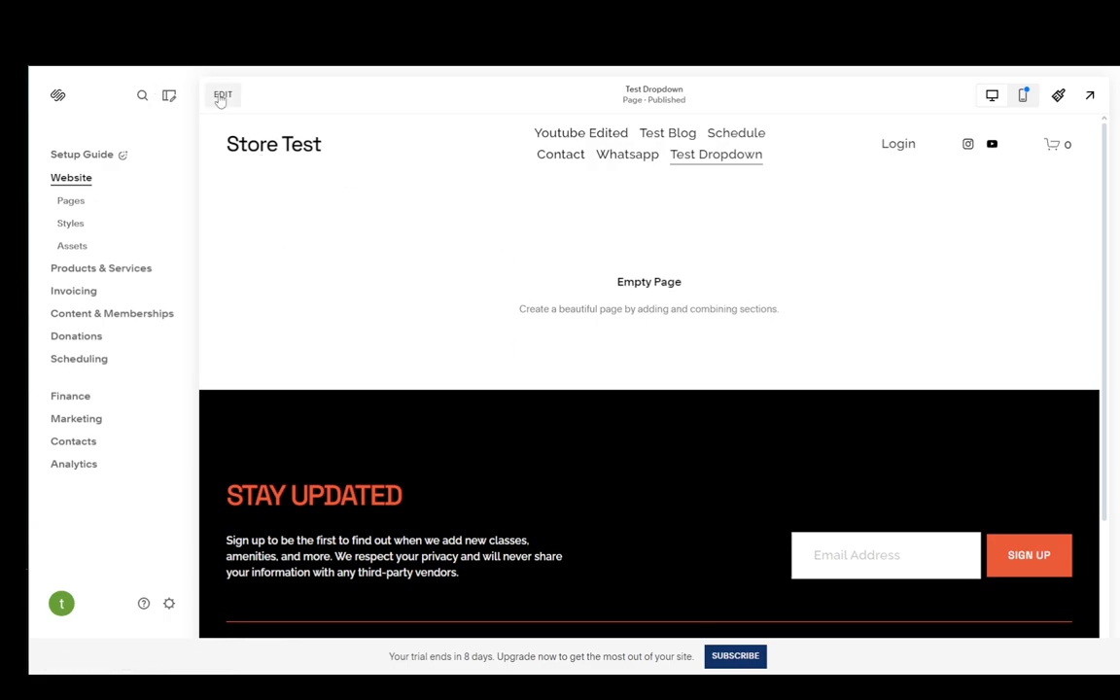
Step: Add a blank section to the Test Dropdown page and select it
{"action": "left_click", "coordinate": [223, 95]}
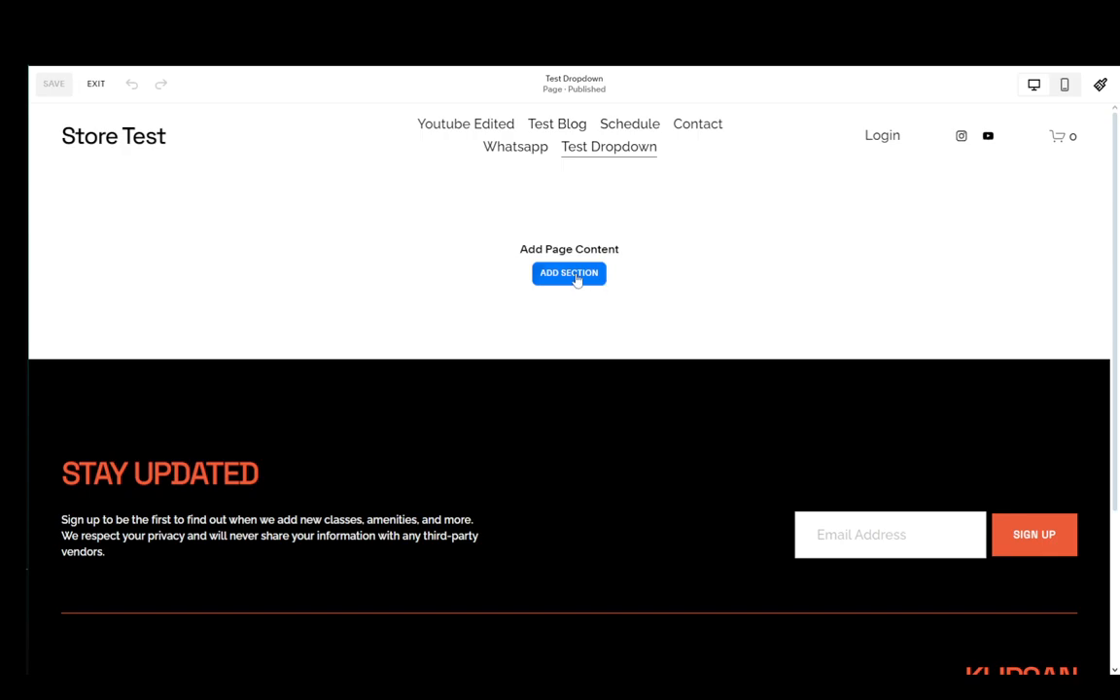
{"action": "left_click", "coordinate": [569, 272]}
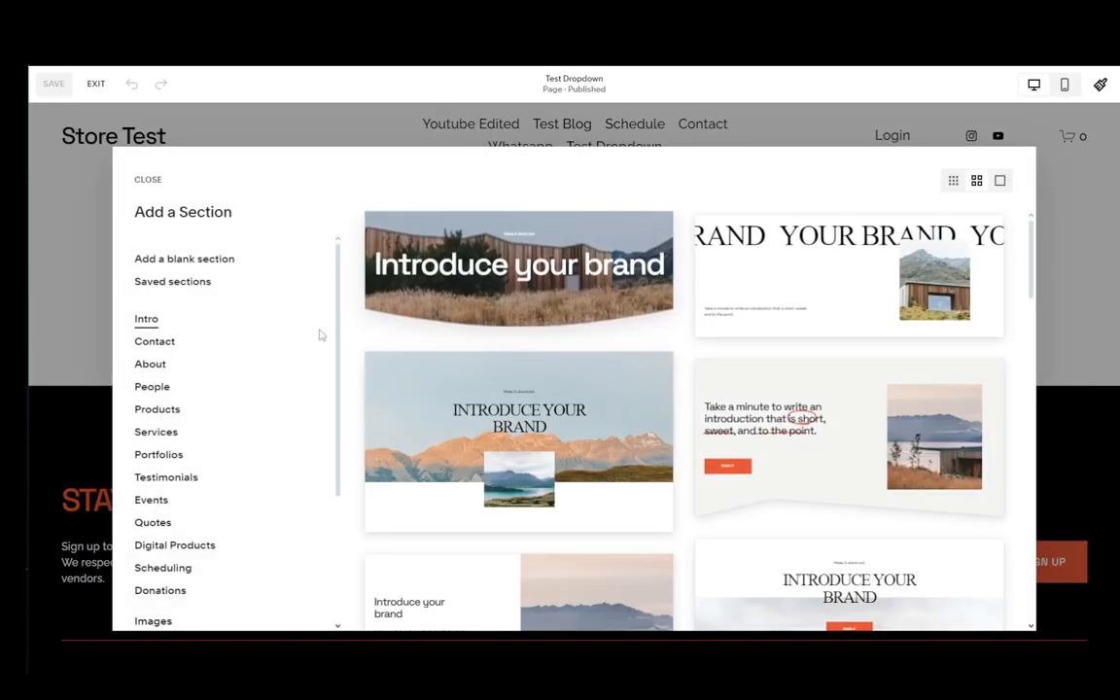
{"action": "left_click", "coordinate": [147, 179]}
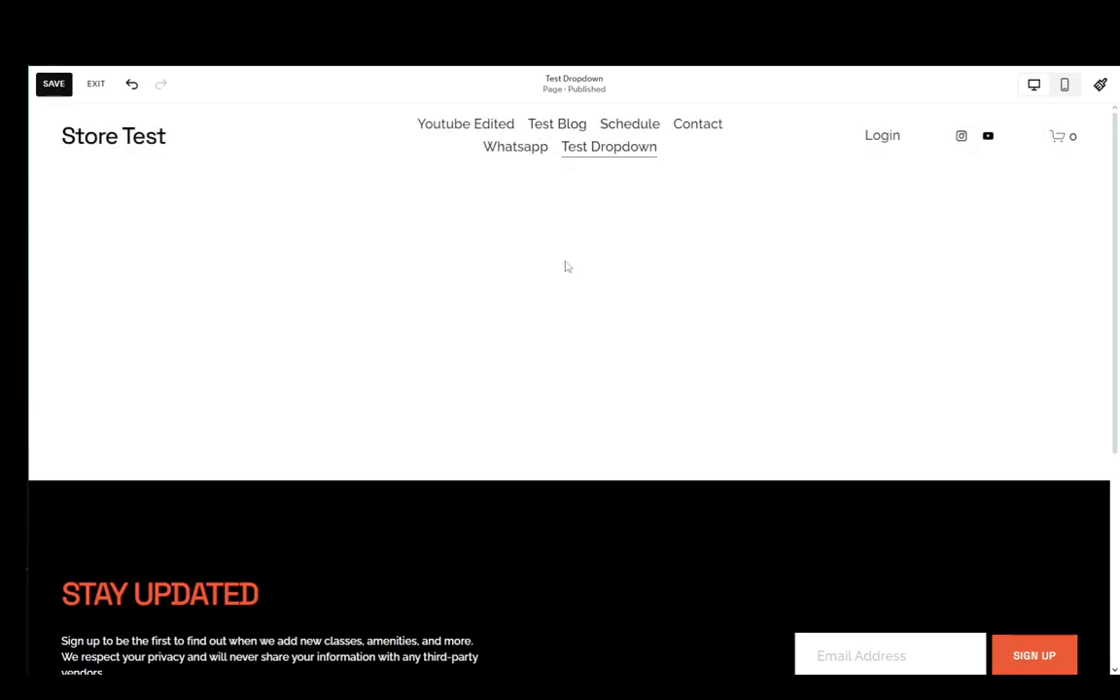
{"action": "left_click", "coordinate": [568, 268]}
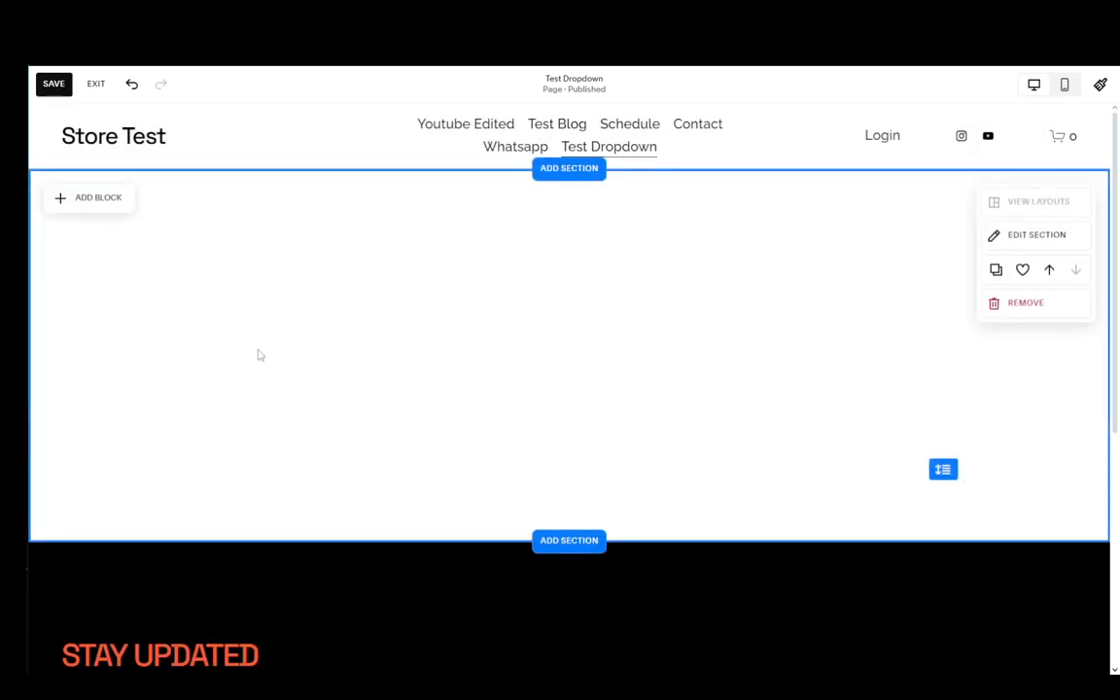
Step: Add a Code block to the new section and widen it to about half the section
{"action": "left_click", "coordinate": [88, 197]}
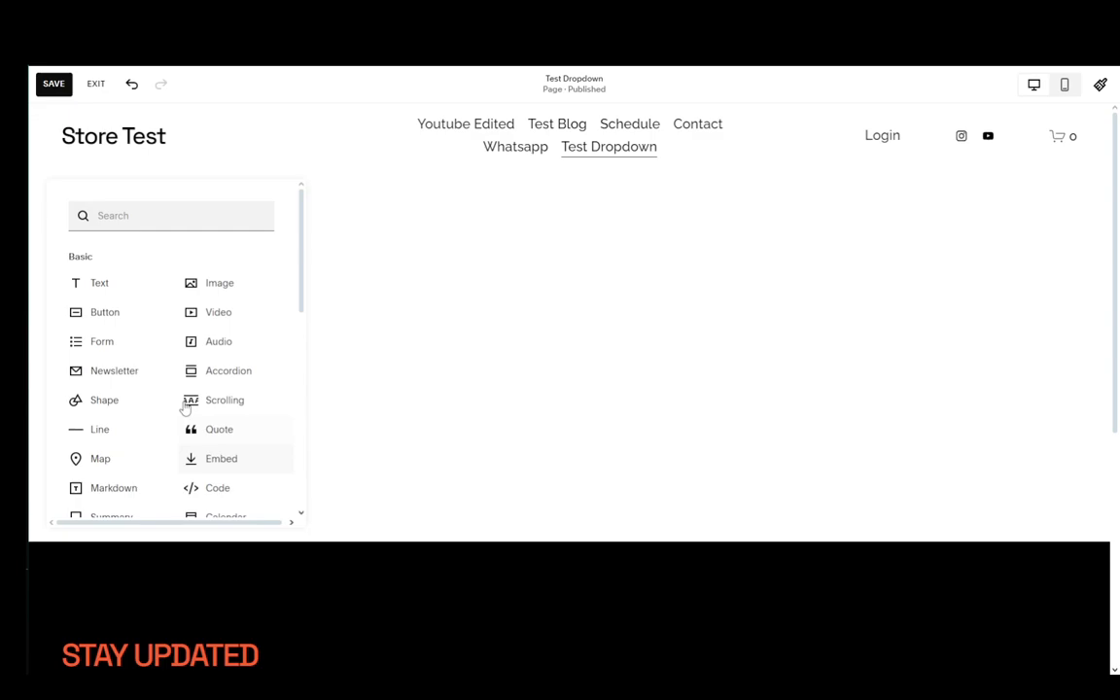
{"action": "left_click", "coordinate": [217, 488]}
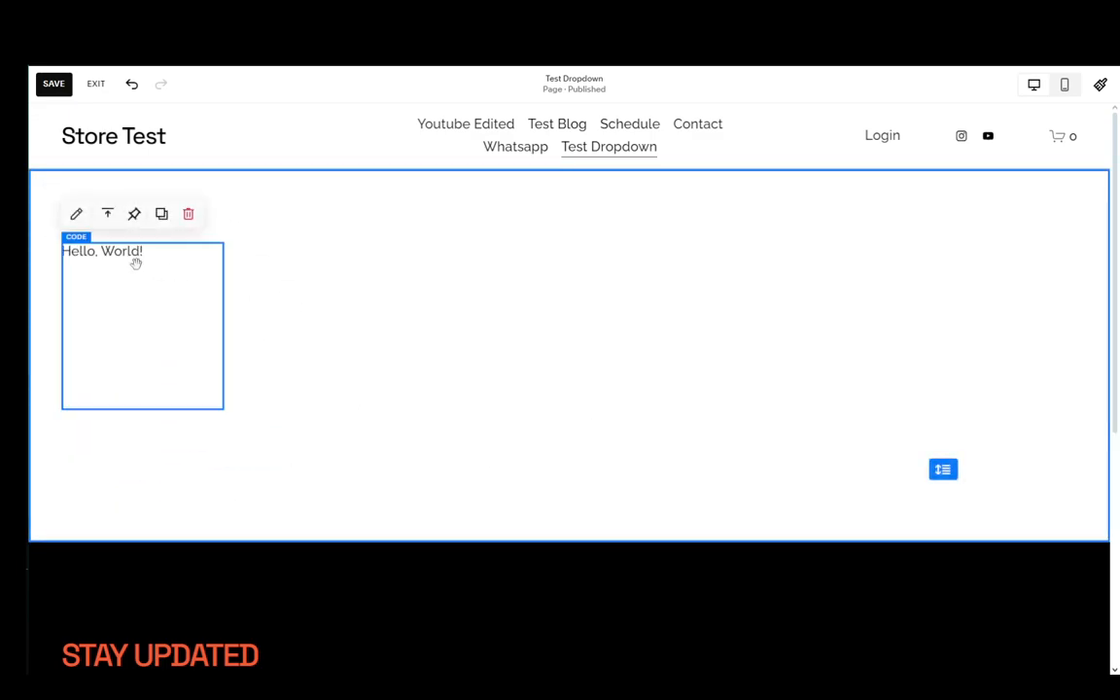
{"action": "mouse_move", "coordinate": [173, 313]}
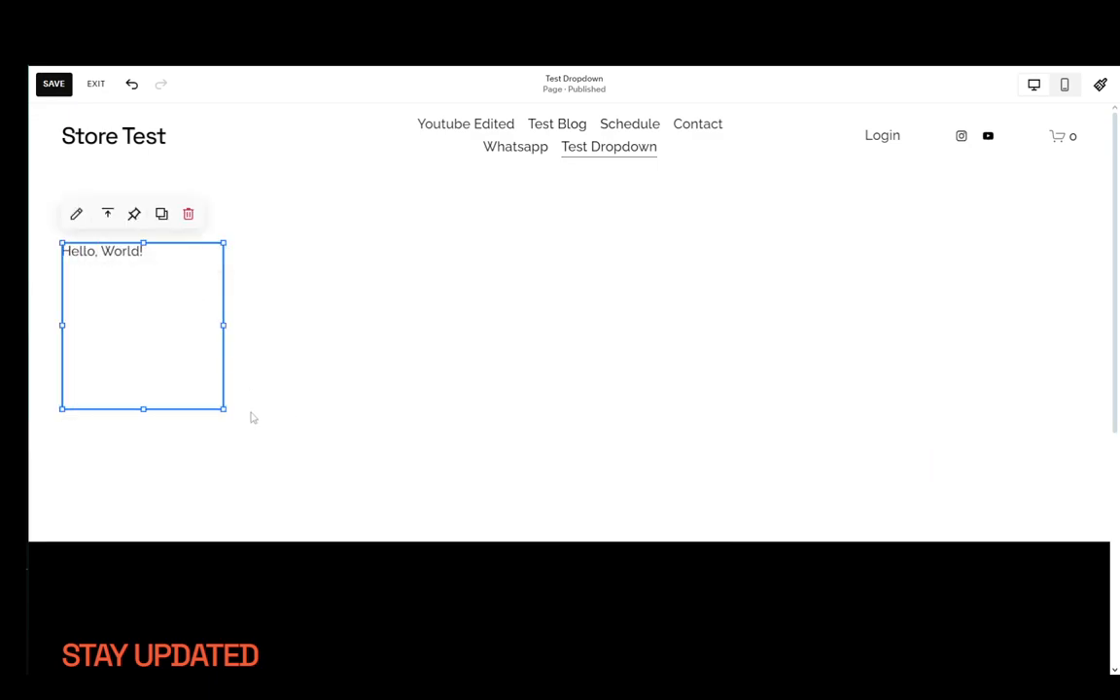
{"action": "left_click_drag", "start_coordinate": [223, 408], "coordinate": [557, 469]}
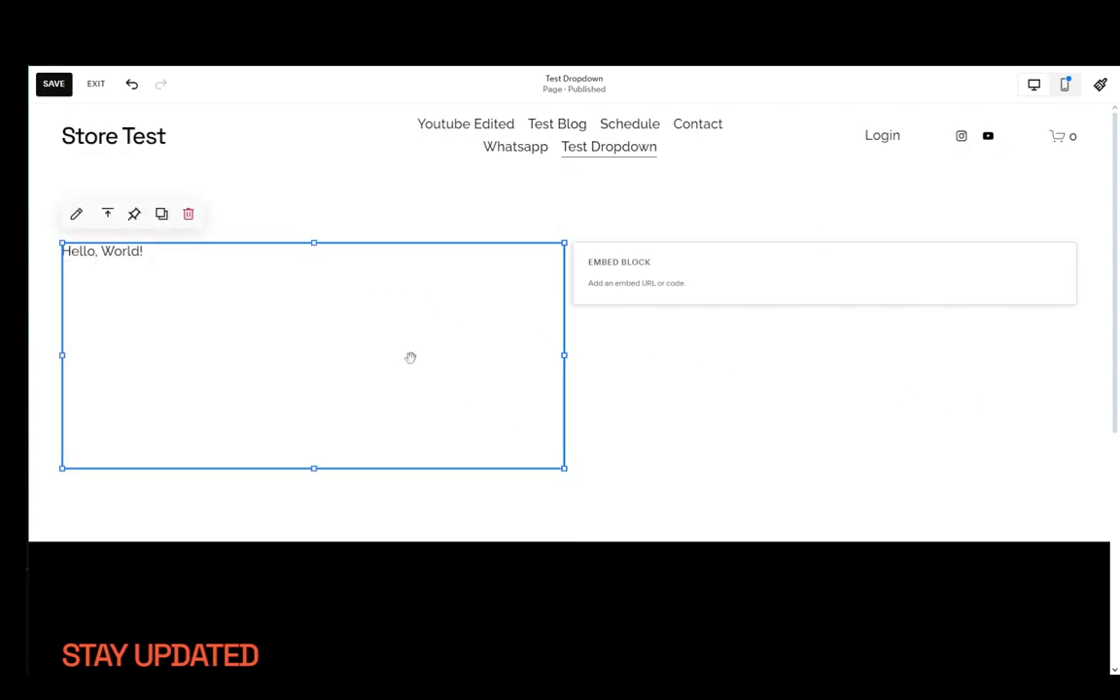
{"action": "mouse_move", "coordinate": [45, 252]}
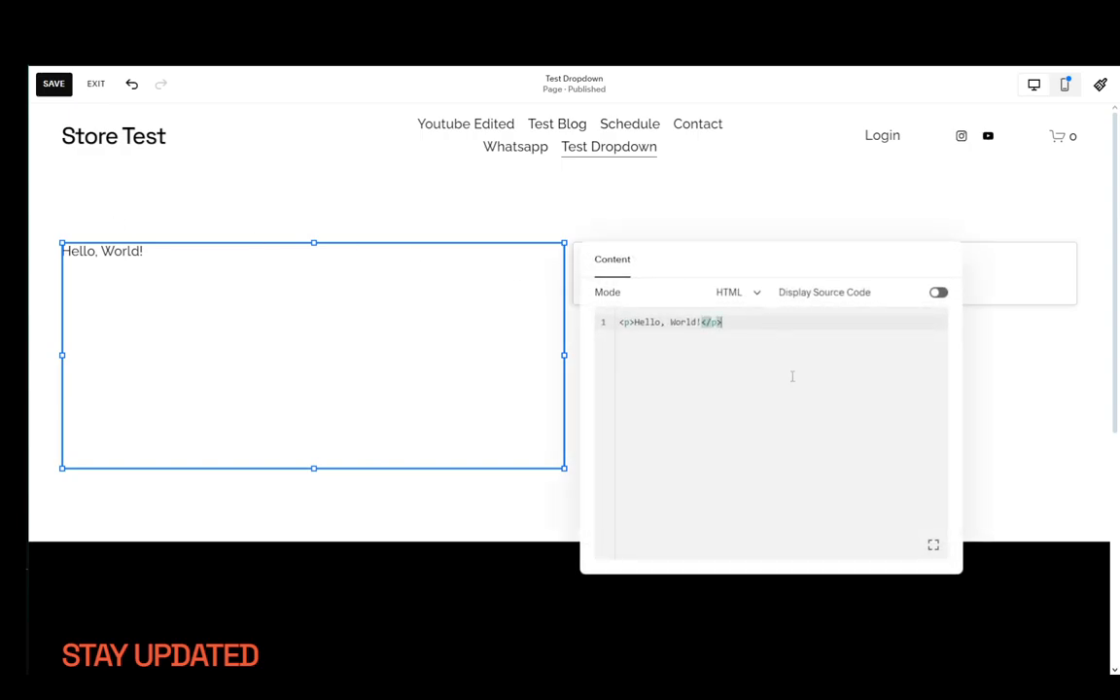
{"action": "mouse_move", "coordinate": [803, 358]}
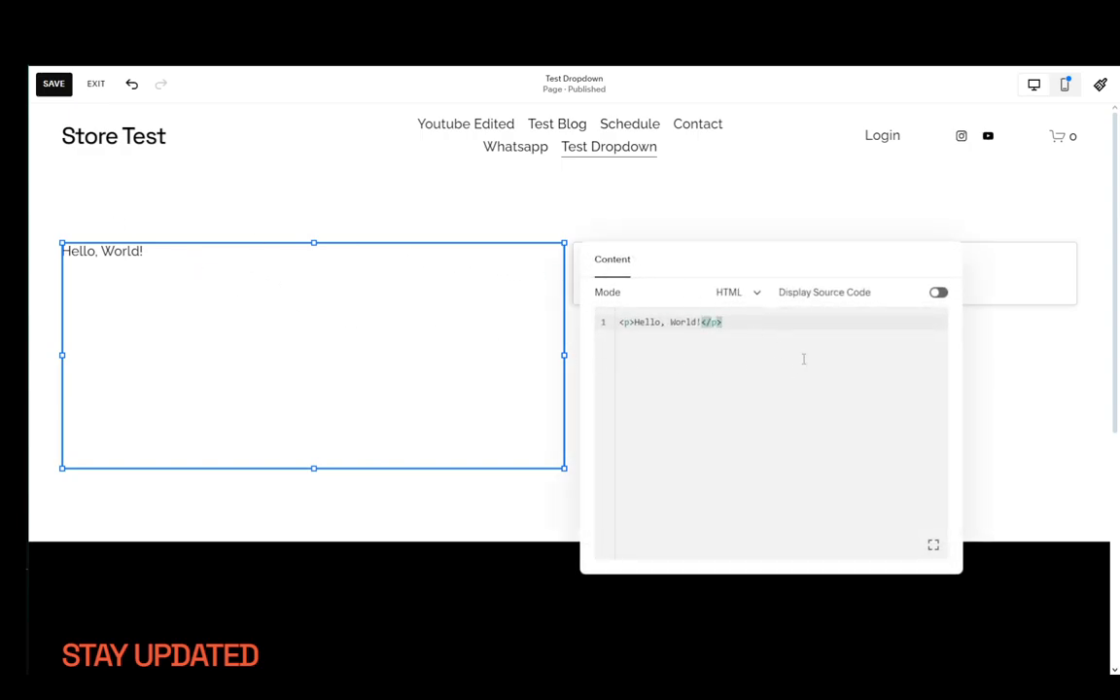
Step: Keep the Code block's language mode set to HTML
{"action": "left_click", "coordinate": [733, 292]}
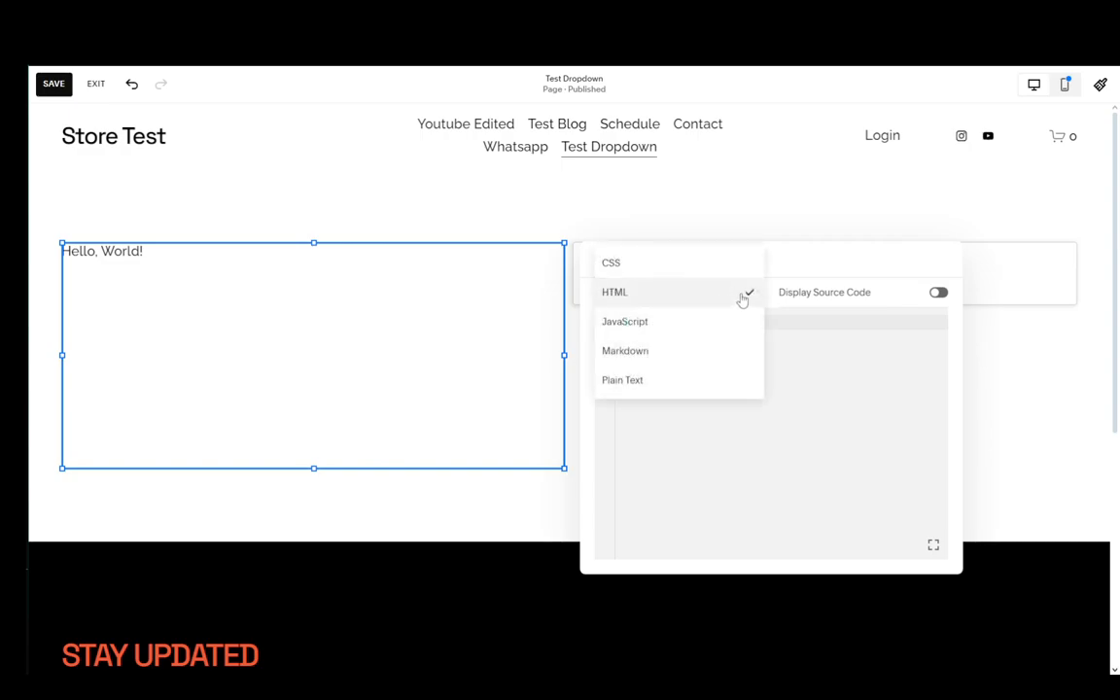
{"action": "left_click", "coordinate": [614, 292]}
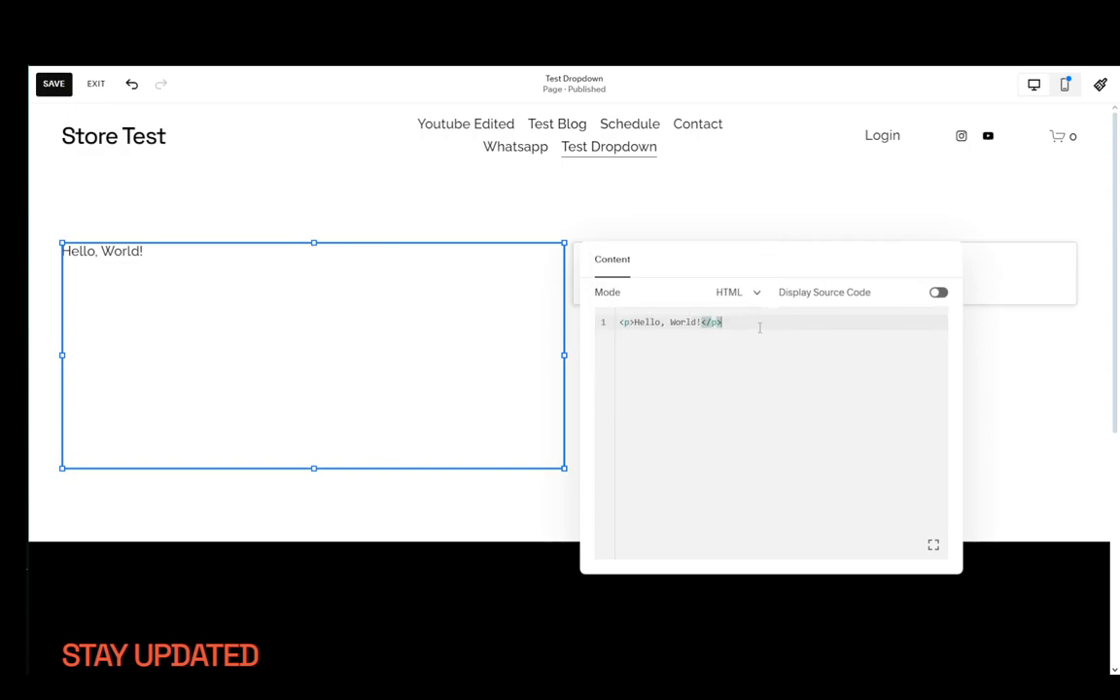
{"action": "mouse_move", "coordinate": [698, 350]}
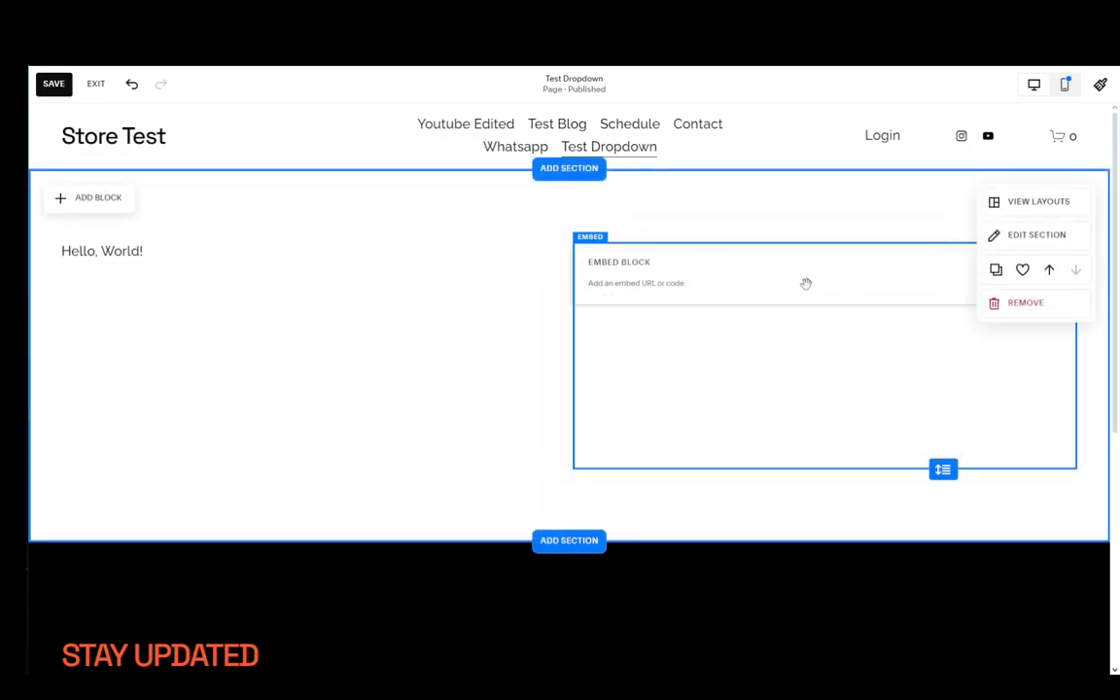
Step: Close the code editor to return to the section with the Hello, World! Code block
{"action": "left_click", "coordinate": [1036, 234]}
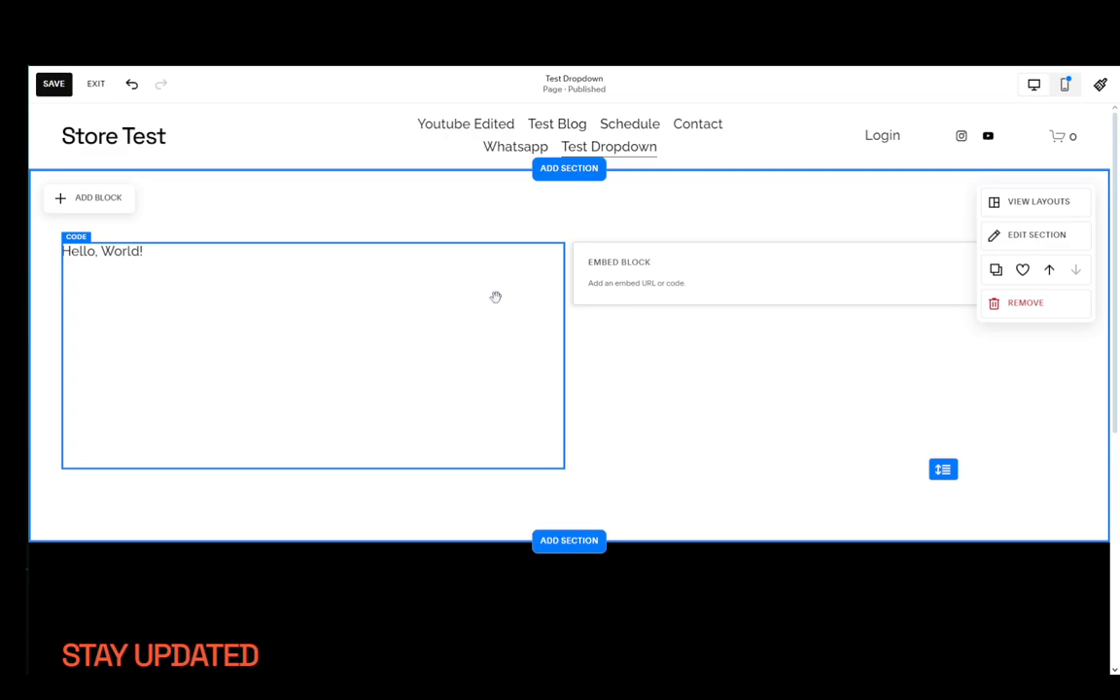
{"action": "mouse_move", "coordinate": [350, 290]}
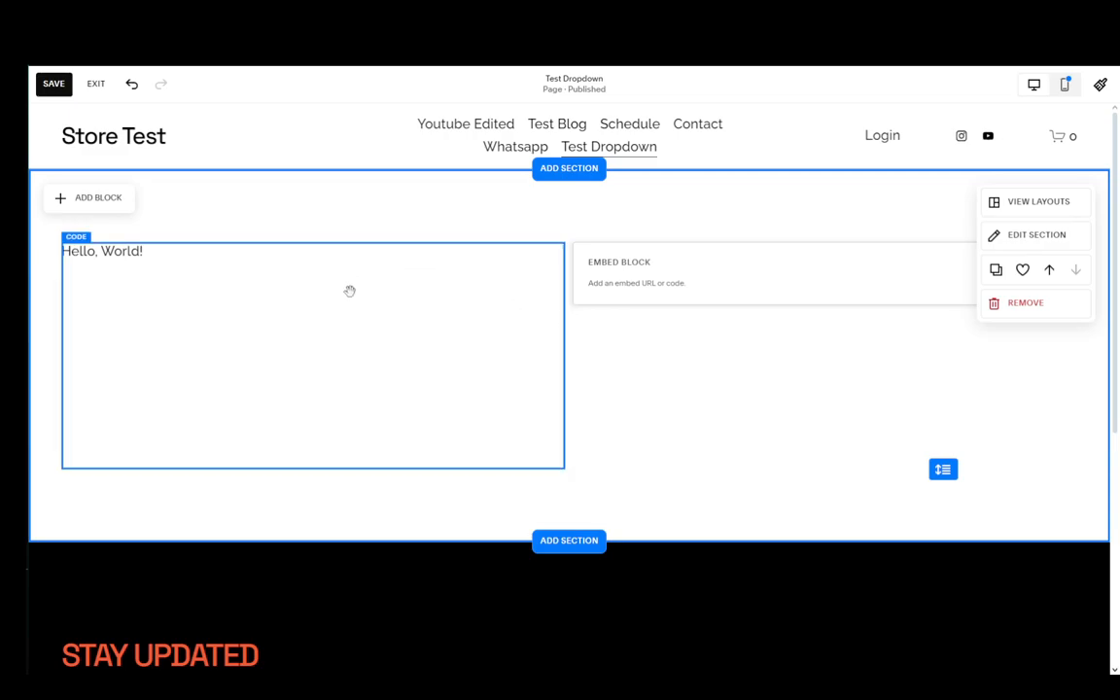
{"action": "mouse_move", "coordinate": [184, 275]}
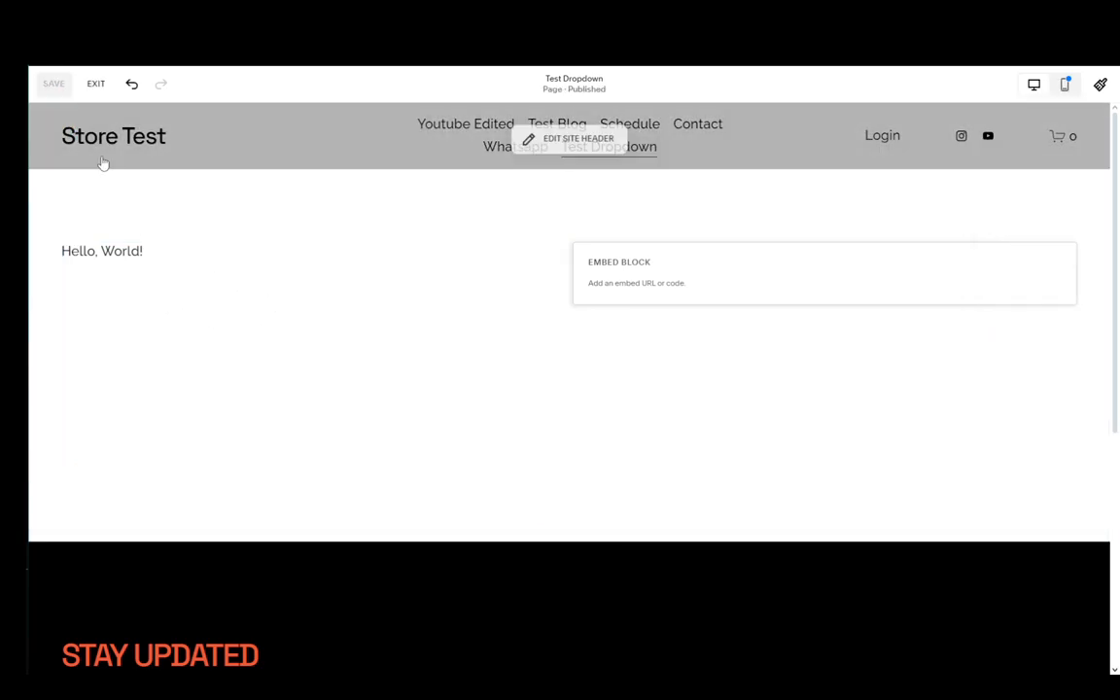
Step: Exit page editing and show the list of website pages
{"action": "left_click", "coordinate": [96, 84]}
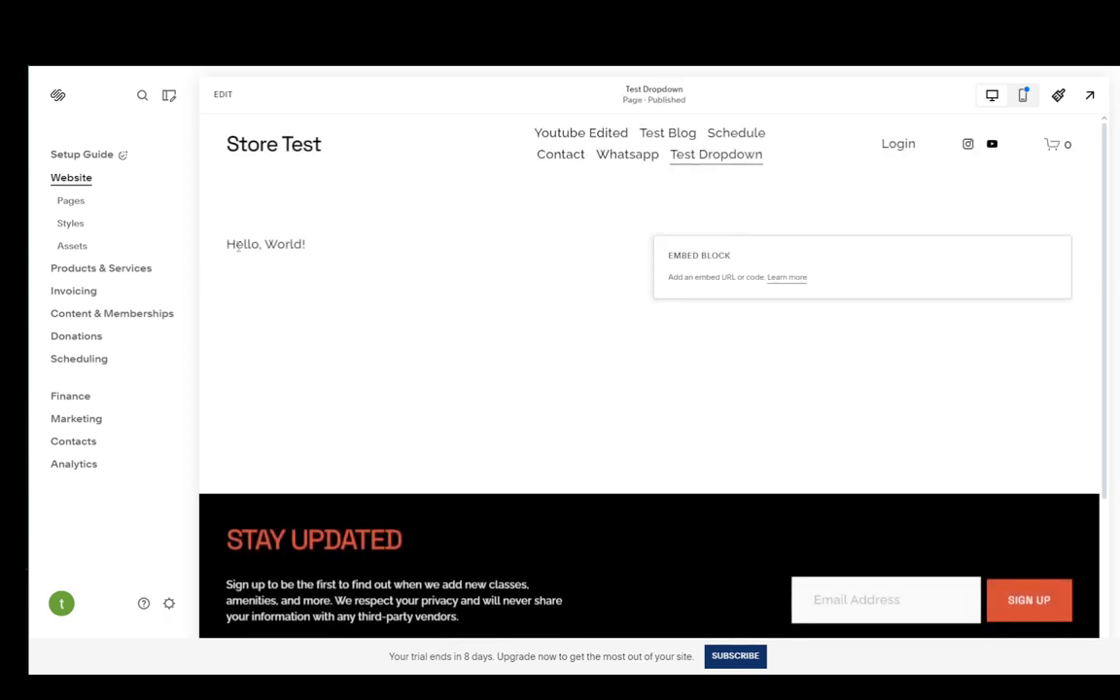
{"action": "mouse_move", "coordinate": [428, 347]}
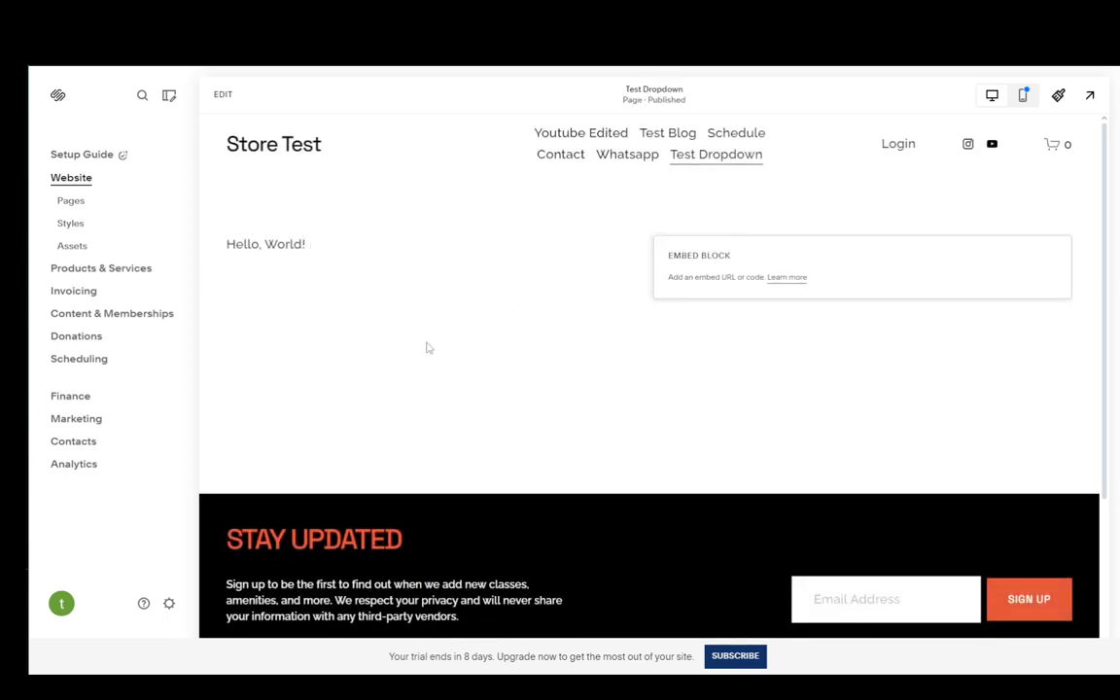
{"action": "left_click", "coordinate": [71, 200]}
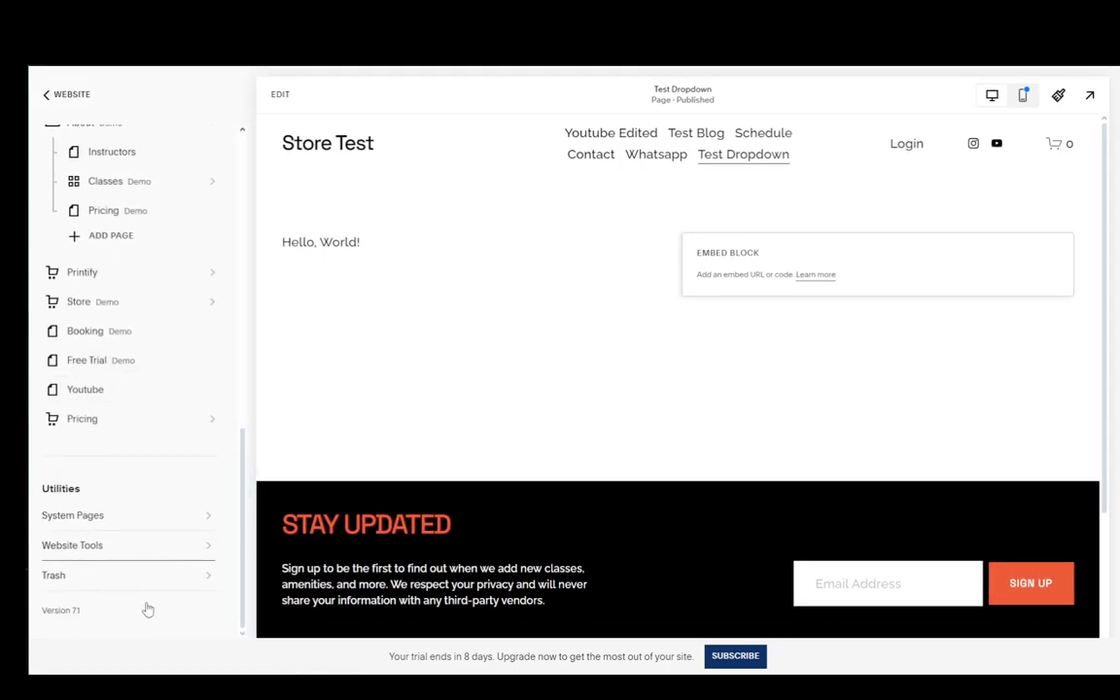
{"action": "left_click", "coordinate": [72, 546]}
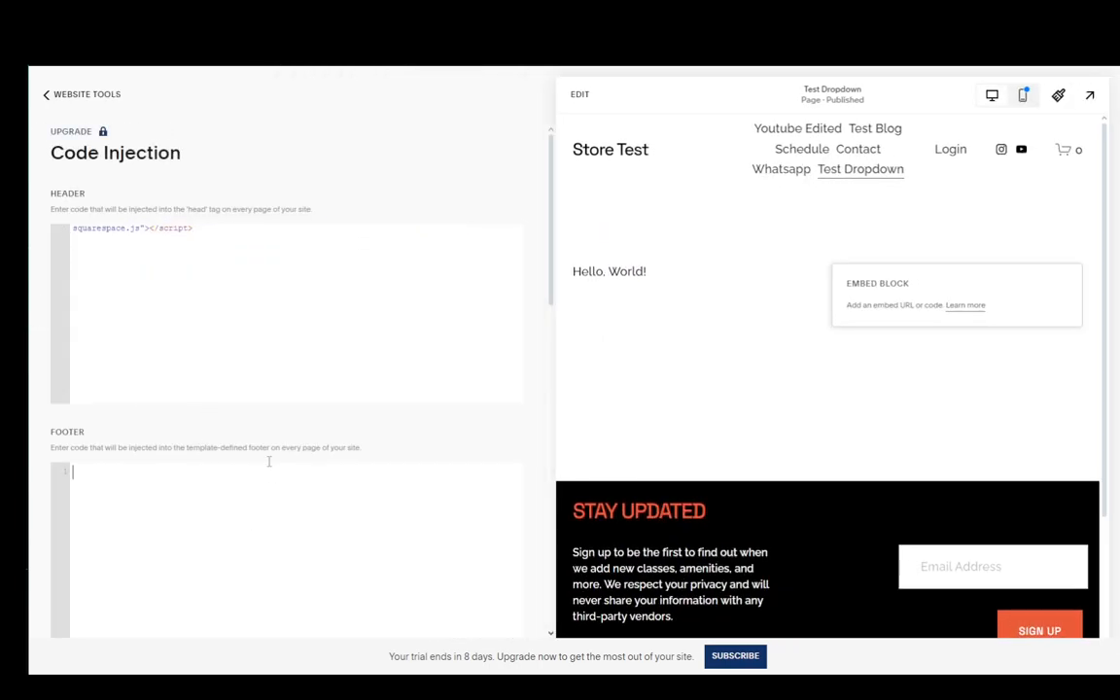
{"action": "scroll", "scroll_direction": "down", "scroll_amount": 3}
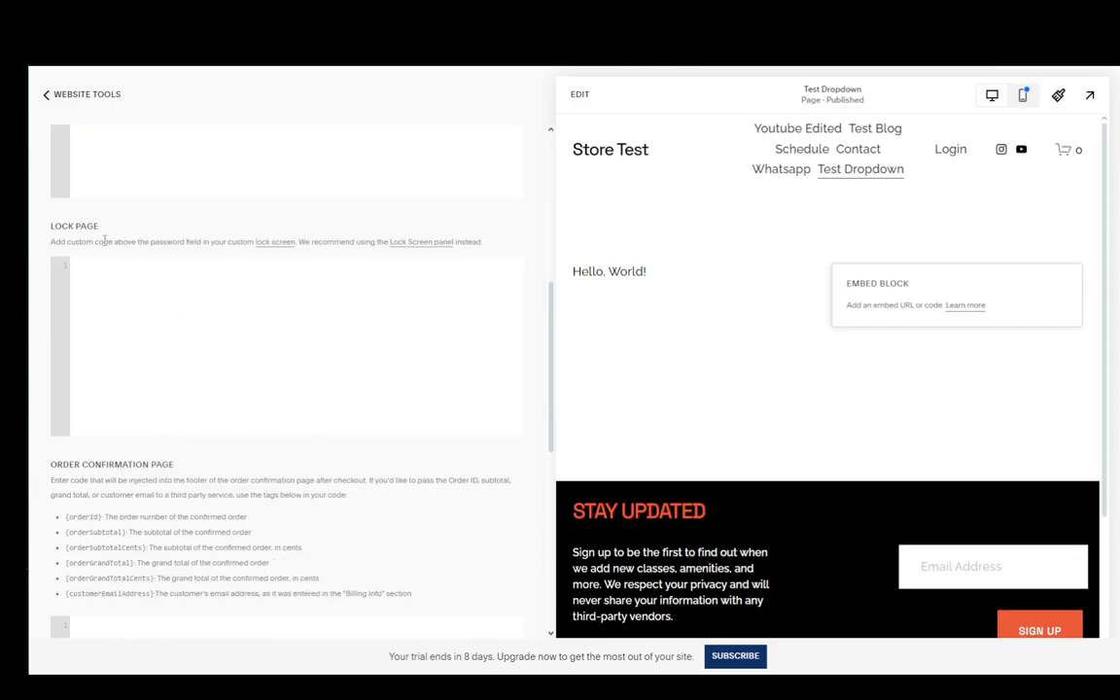
{"action": "left_click", "coordinate": [62, 94]}
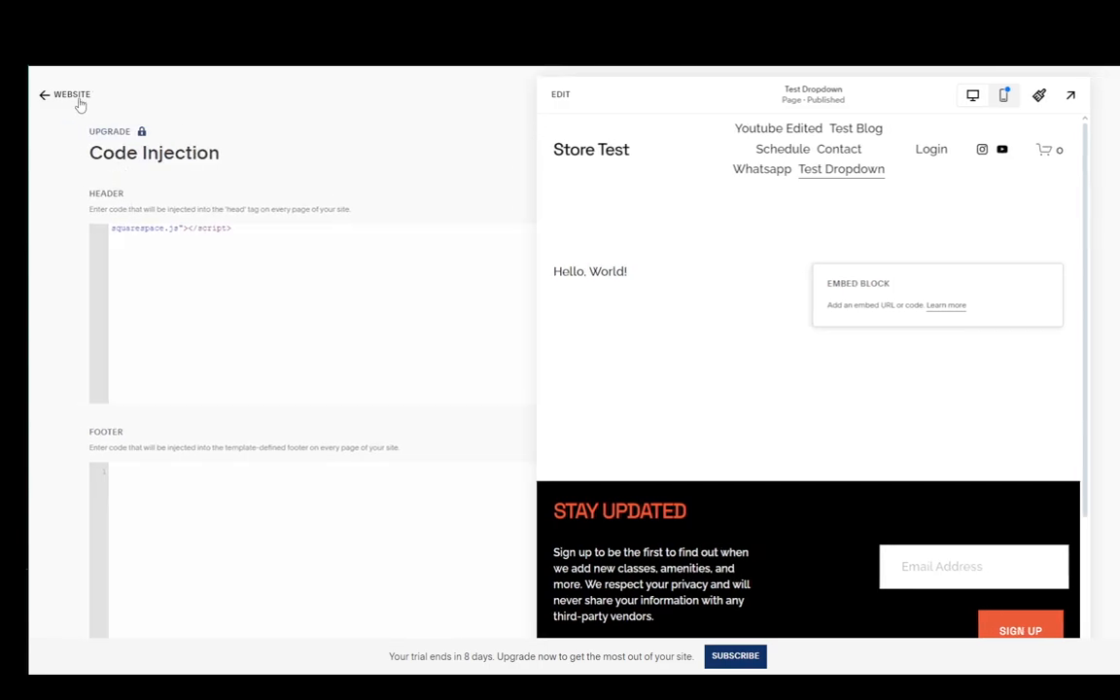
{"action": "left_click", "coordinate": [42, 95]}
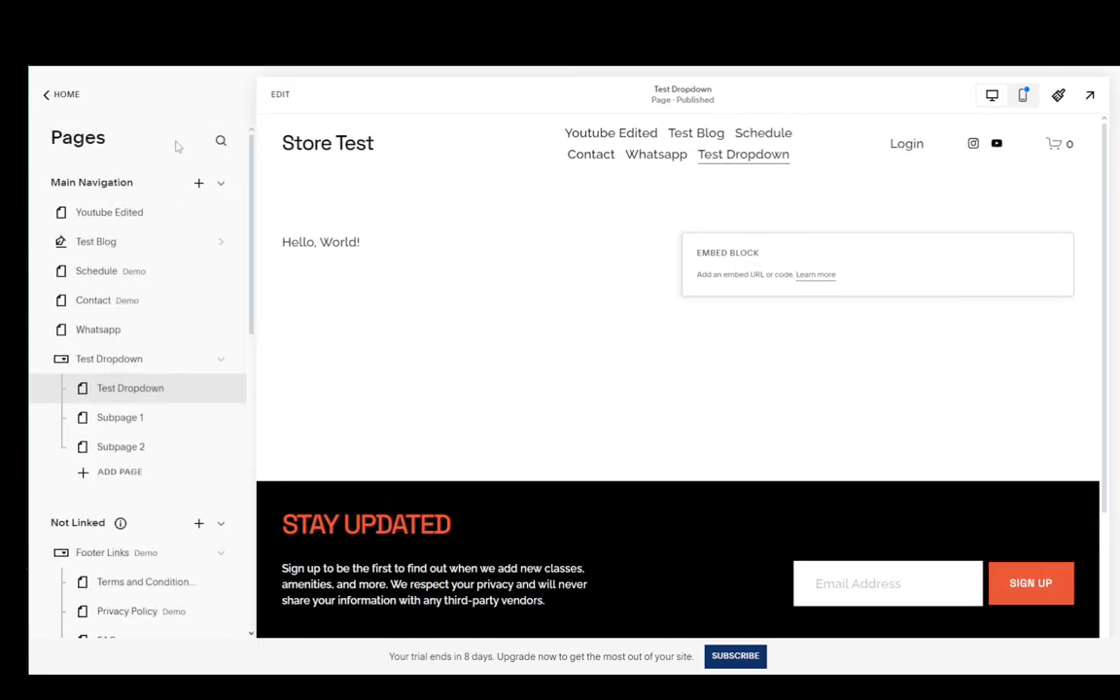